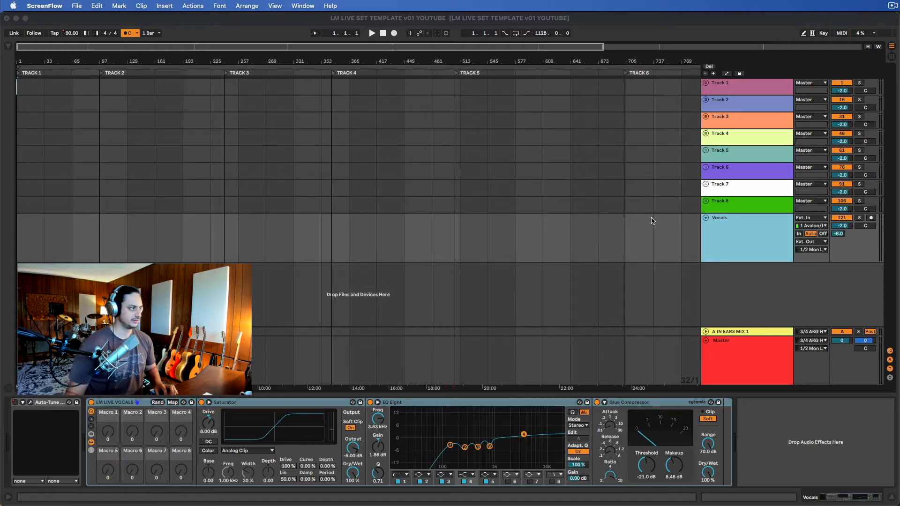
mouse_move(185, 163)
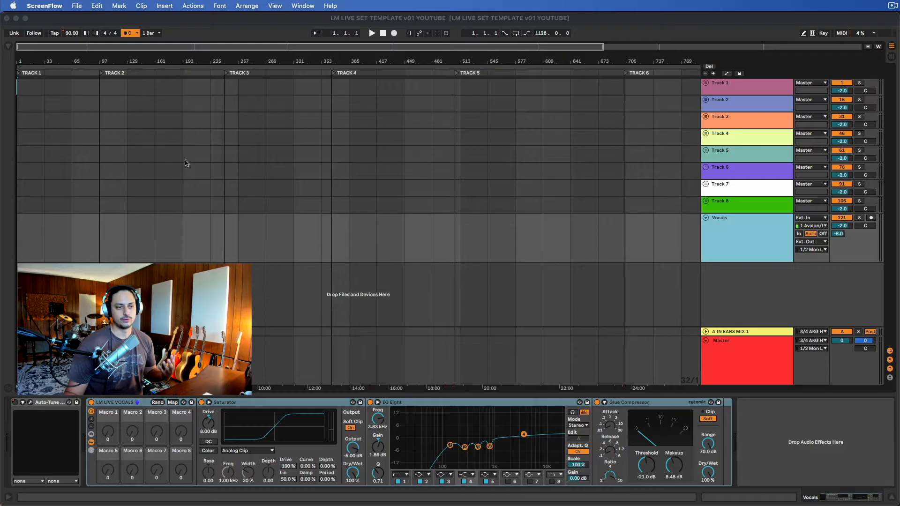
mouse_move(484, 197)
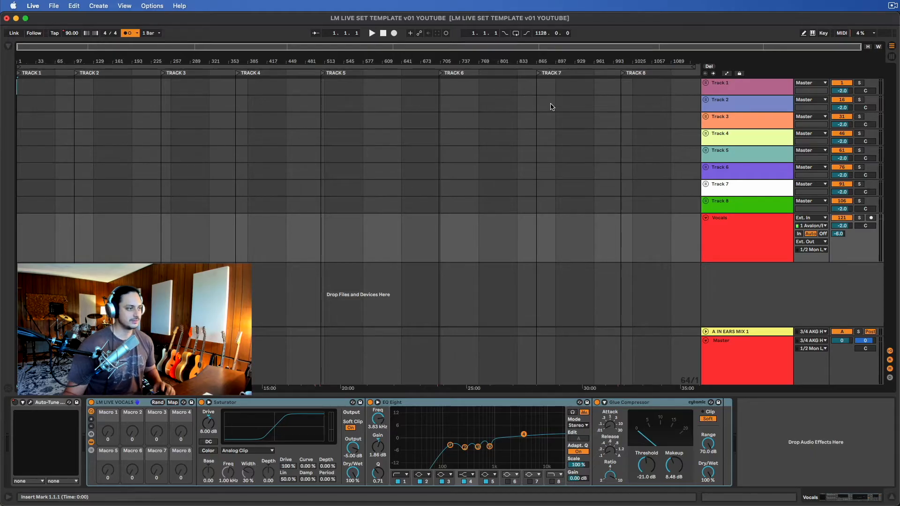
mouse_move(552, 306)
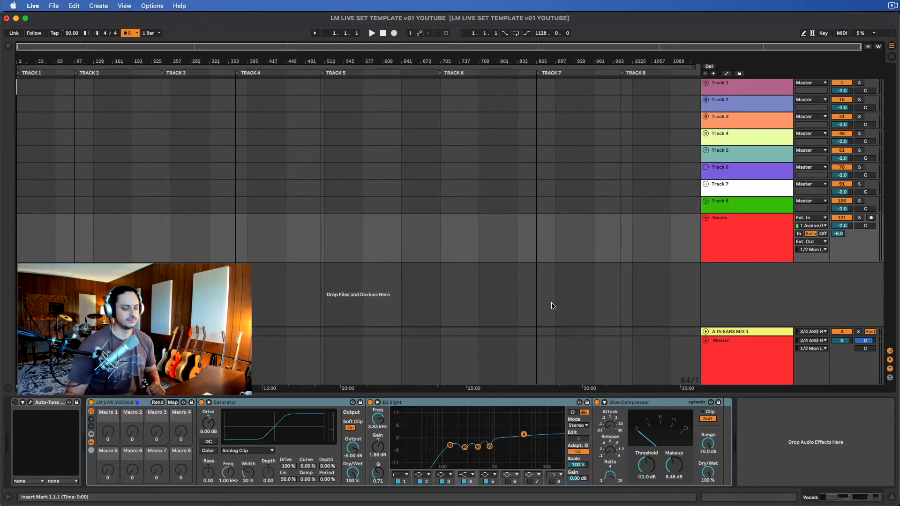
Unfold the Track 1 group and peek inside its Instruments subgroup
scroll("right", 3)
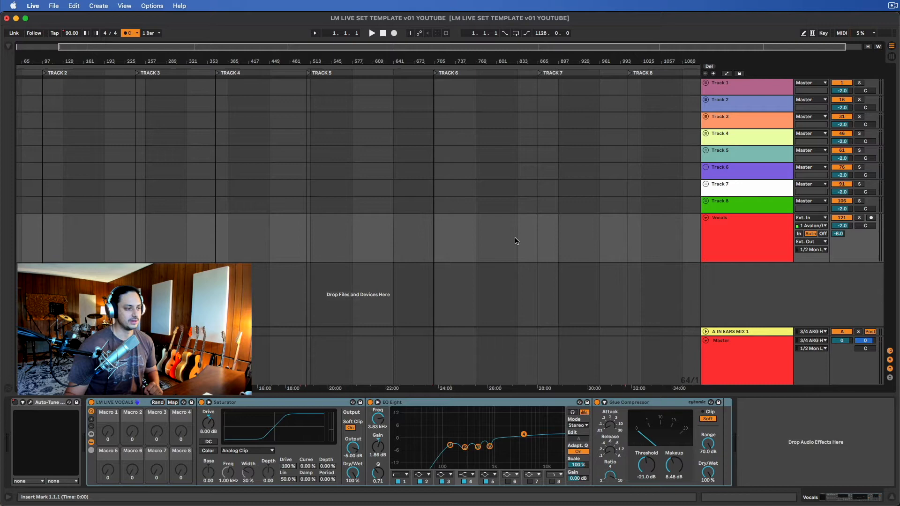
left_click(720, 82)
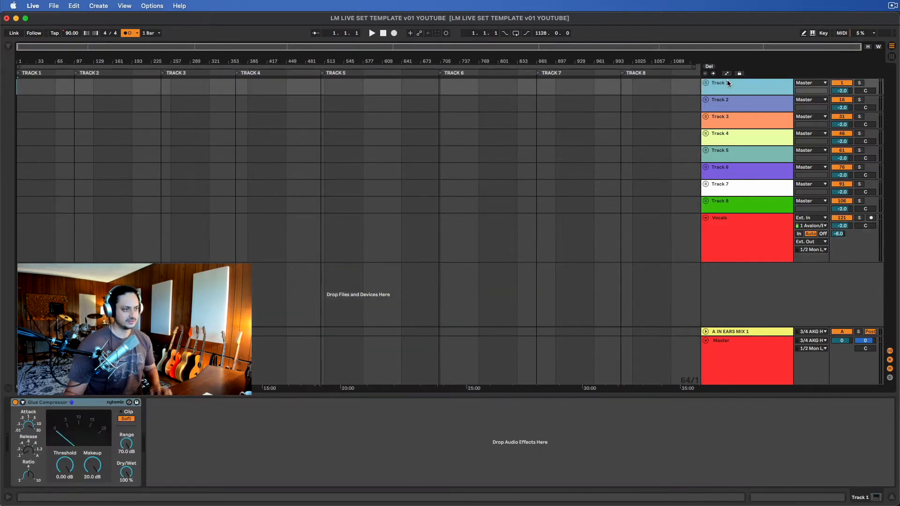
left_click(707, 82)
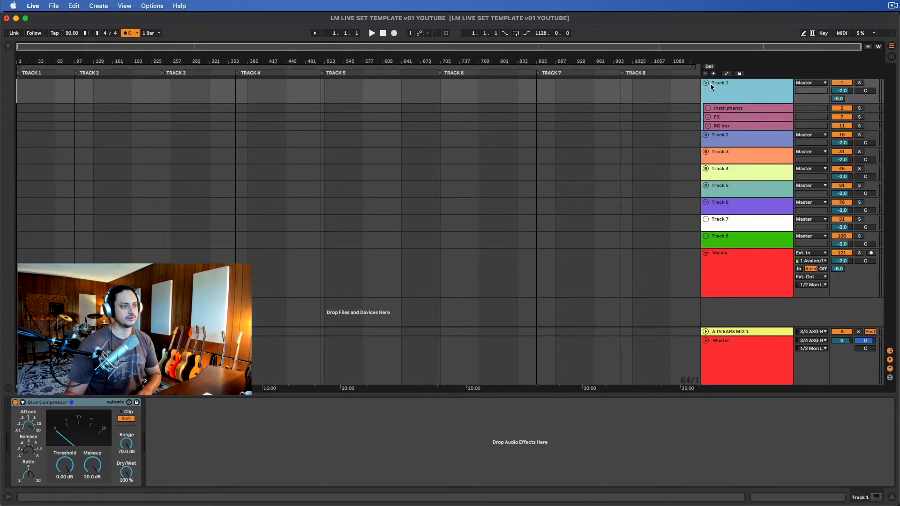
left_click(707, 109)
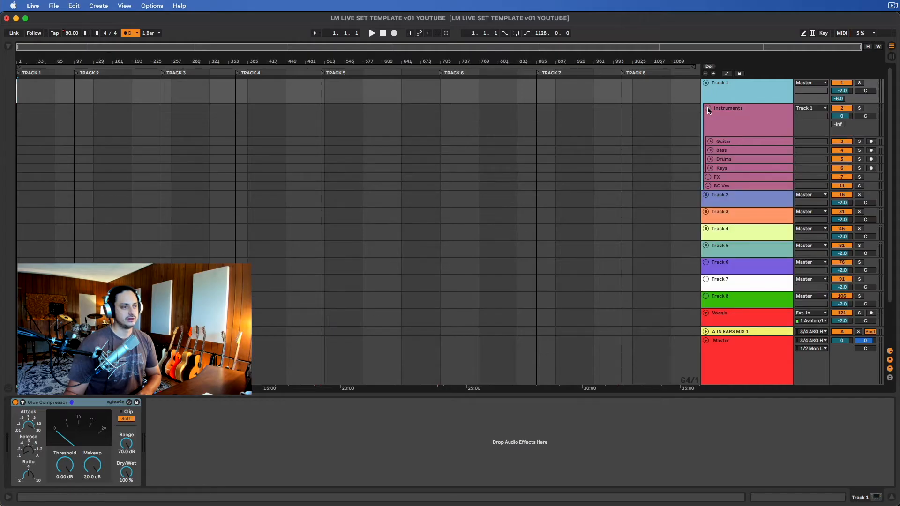
left_click(708, 107)
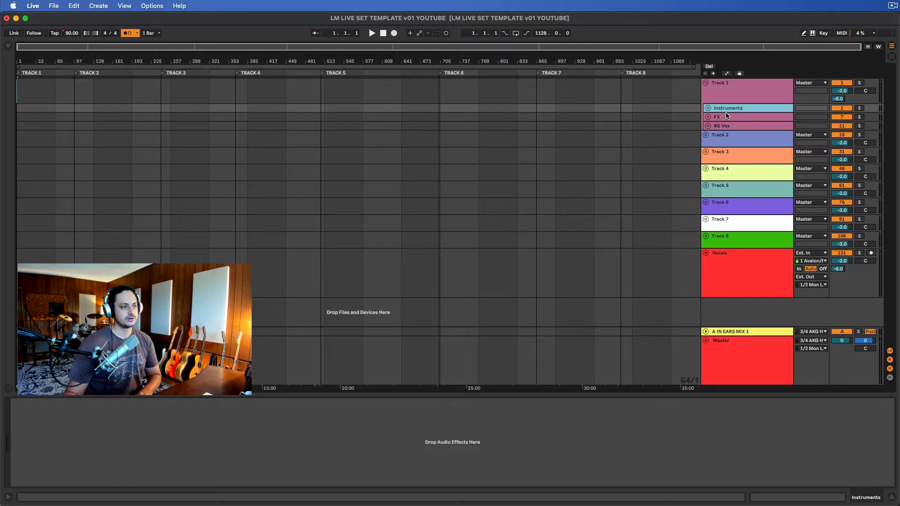
Reveal the FX and BG Vox subgroups, then fold Track 1 and briefly Track 3
left_click(707, 117)
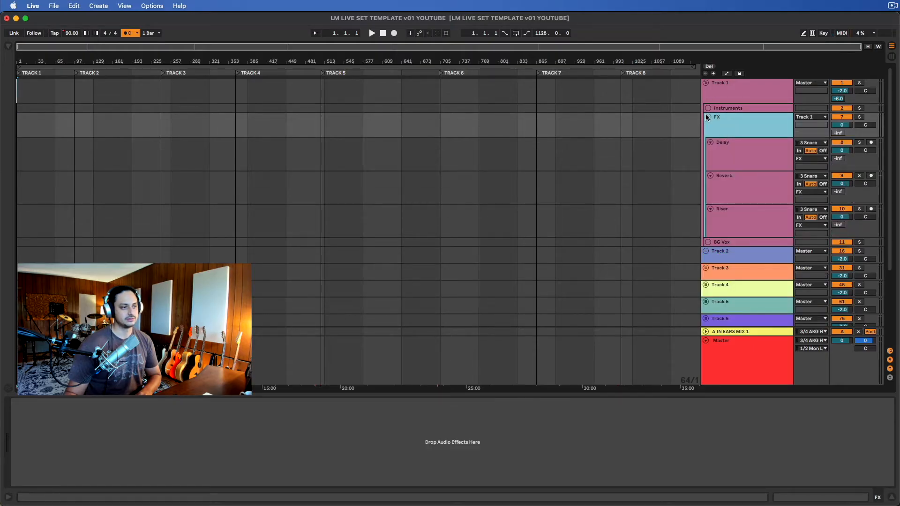
left_click(710, 117)
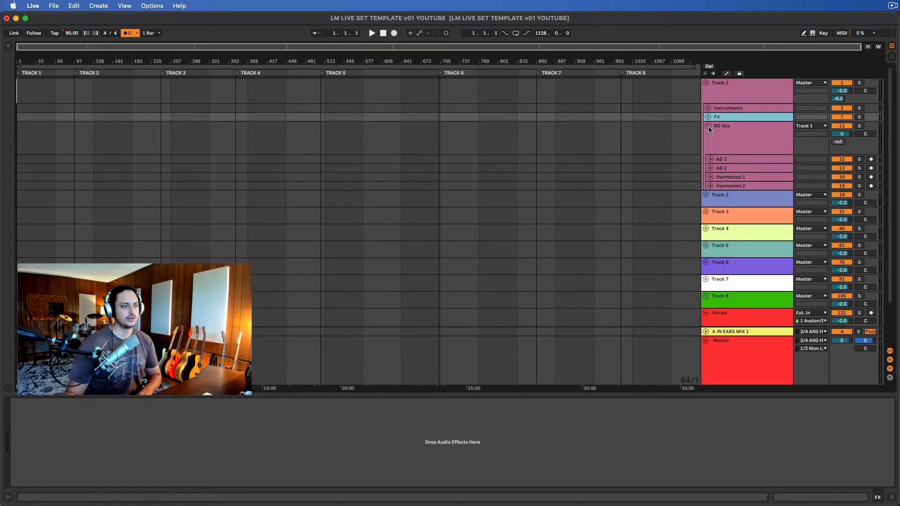
left_click(708, 125)
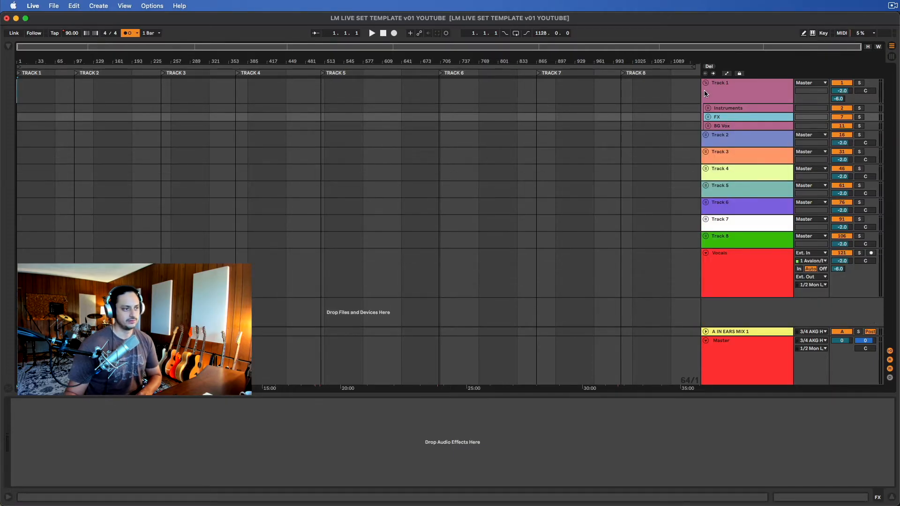
left_click(706, 82)
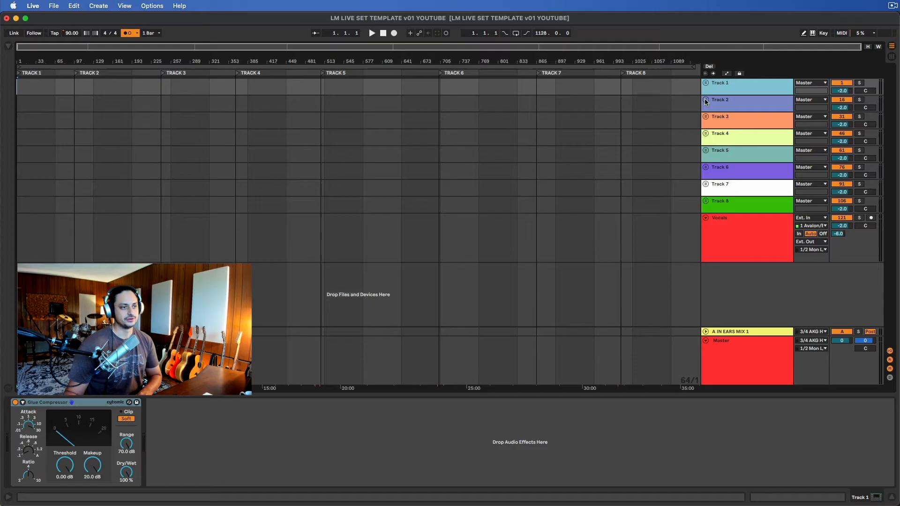
left_click(706, 118)
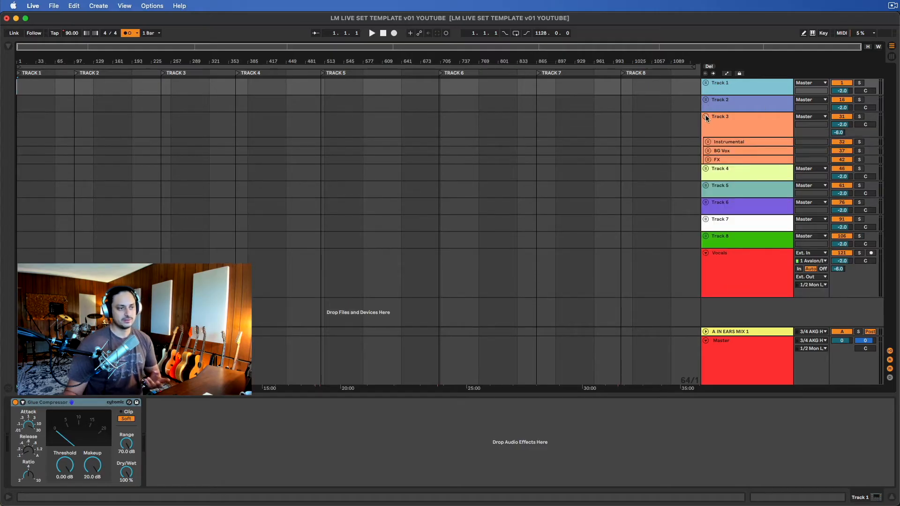
left_click(707, 118)
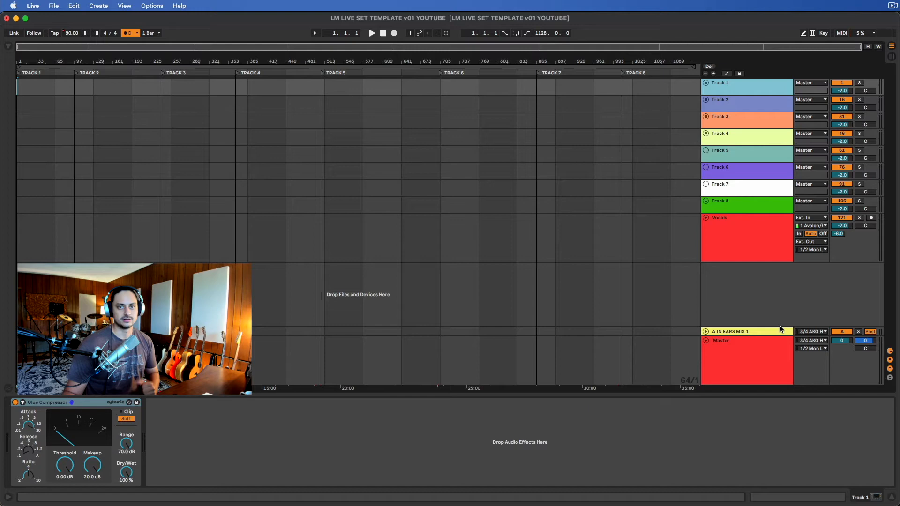
mouse_move(744, 180)
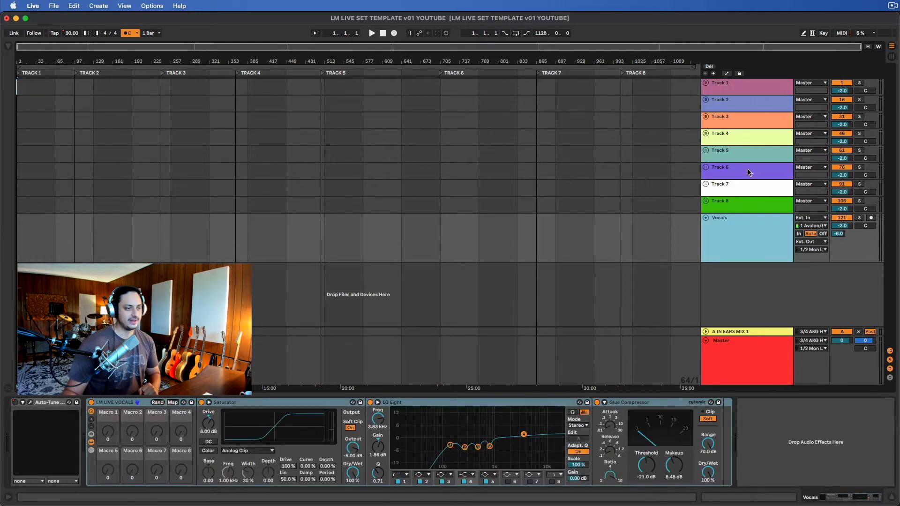
mouse_move(762, 219)
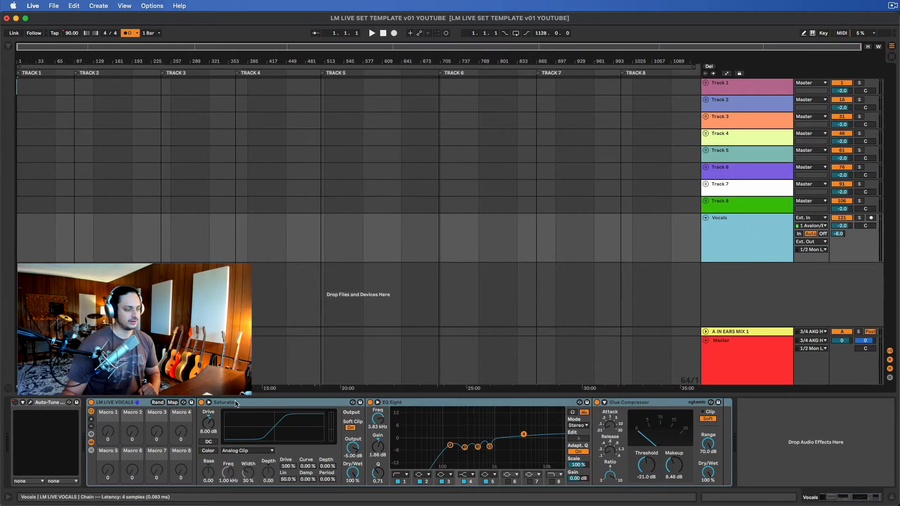
mouse_move(639, 416)
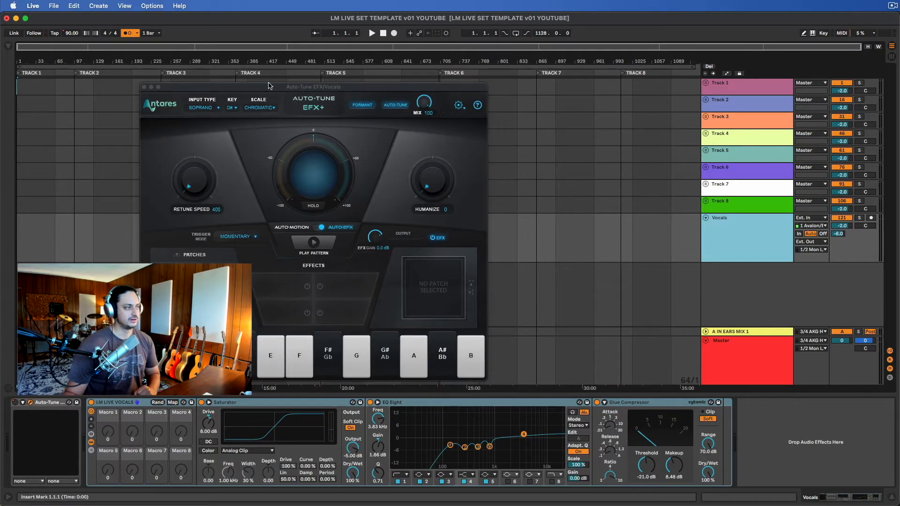
mouse_move(303, 116)
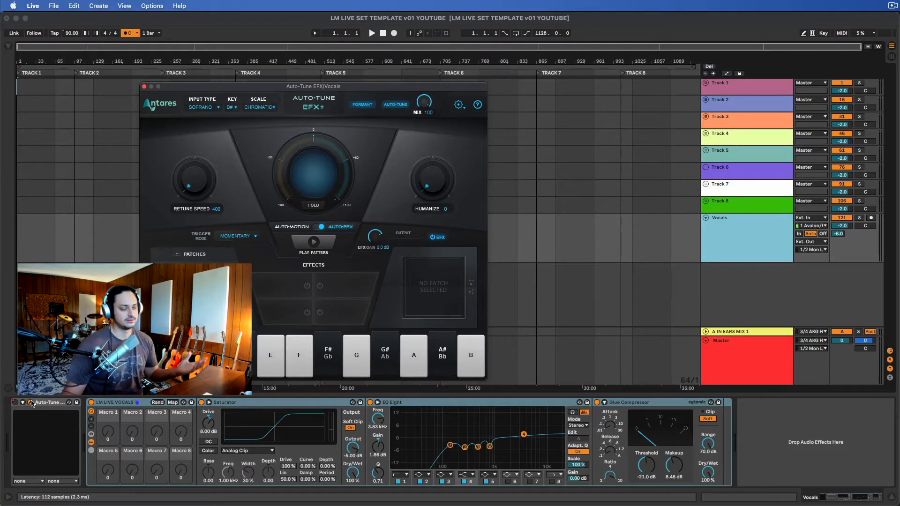
Hide the Auto-Tune EFX+ plug-in window, leaving the Vocals device chain visible
left_click(145, 86)
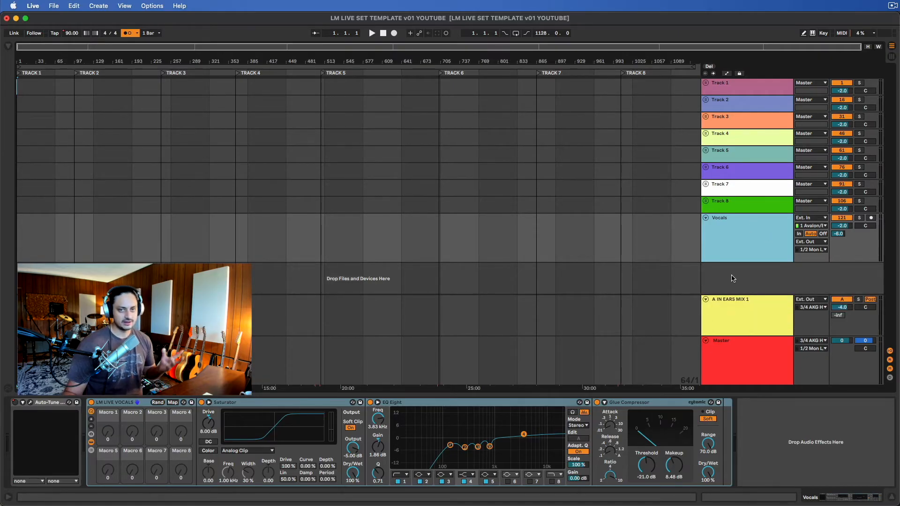
Route the A IN EARS MIX 1 return track's output to 3/4 AKG HP A
left_click(746, 299)
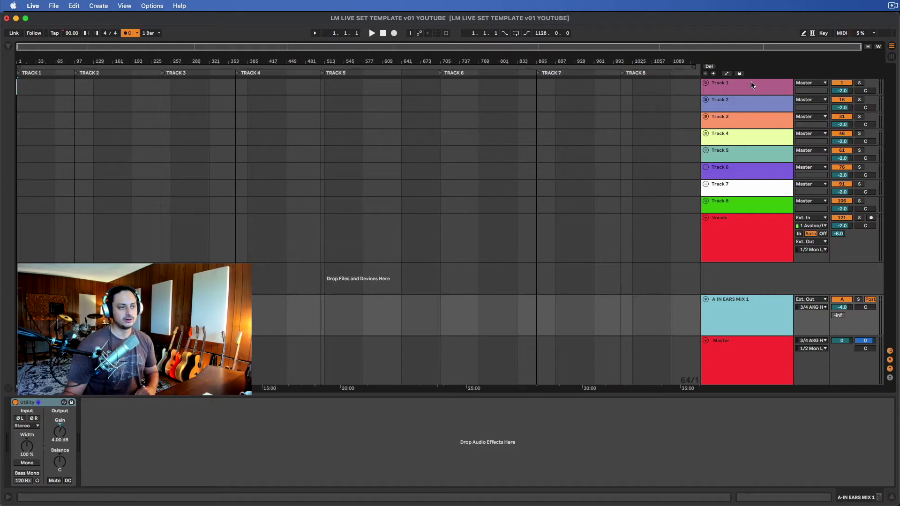
mouse_move(749, 94)
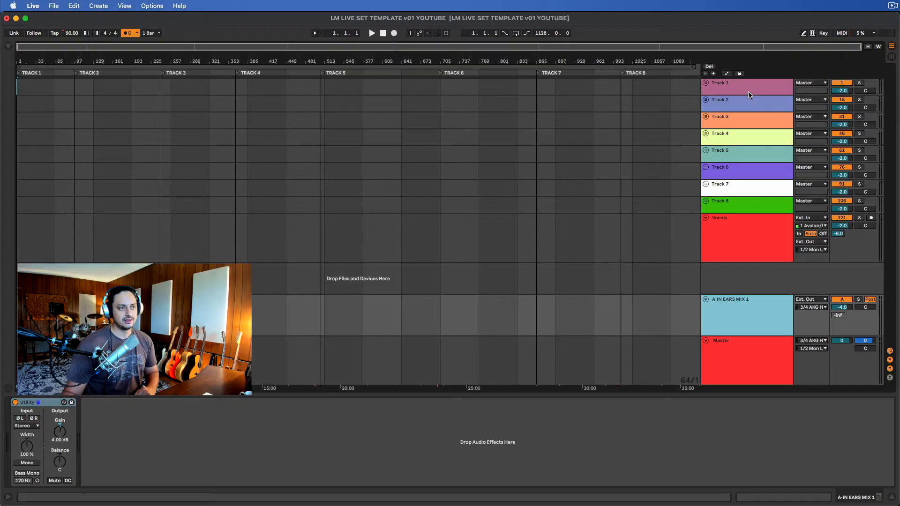
mouse_move(757, 314)
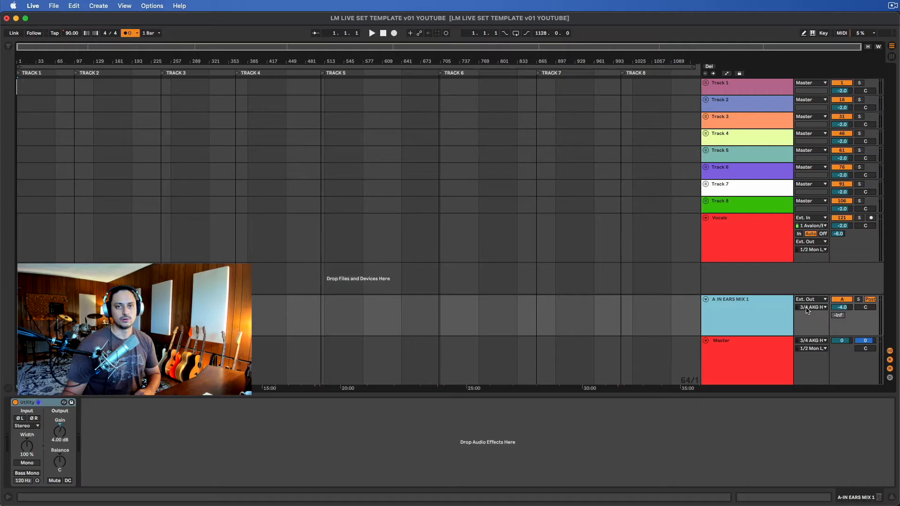
left_click(810, 308)
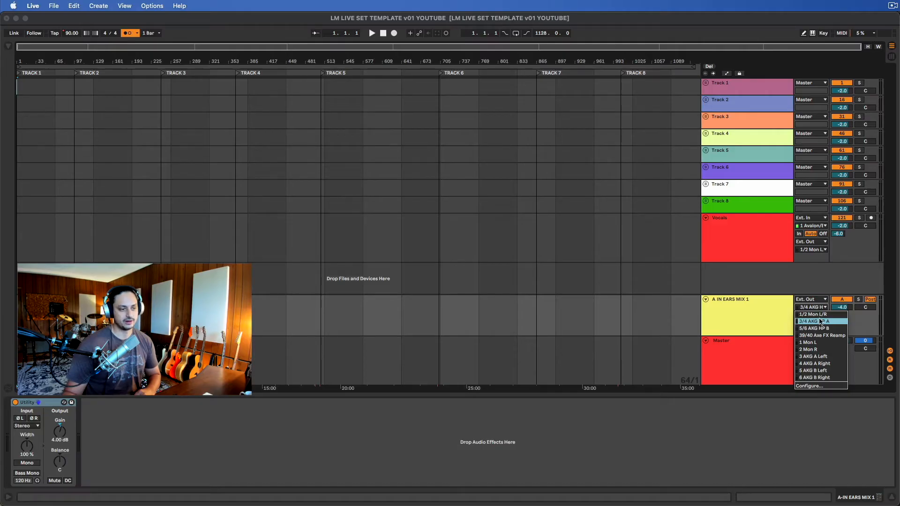
left_click(813, 314)
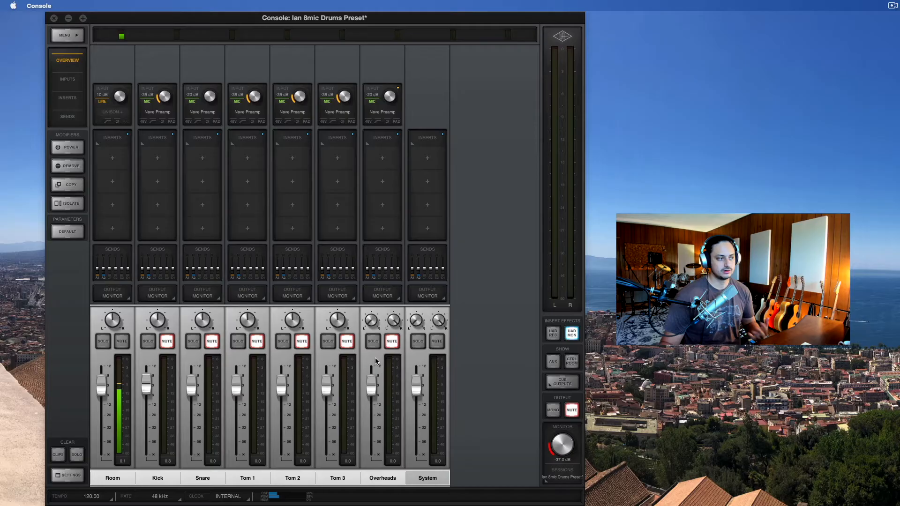
mouse_move(512, 313)
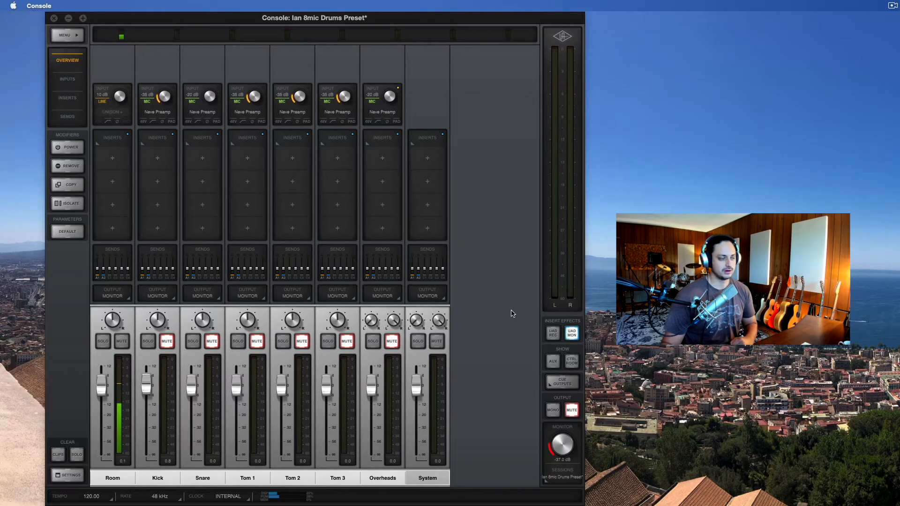
Show UA Console's Cue Outputs panel with cue 1 on HP 1 and cue 2 on HP 2
left_click(562, 382)
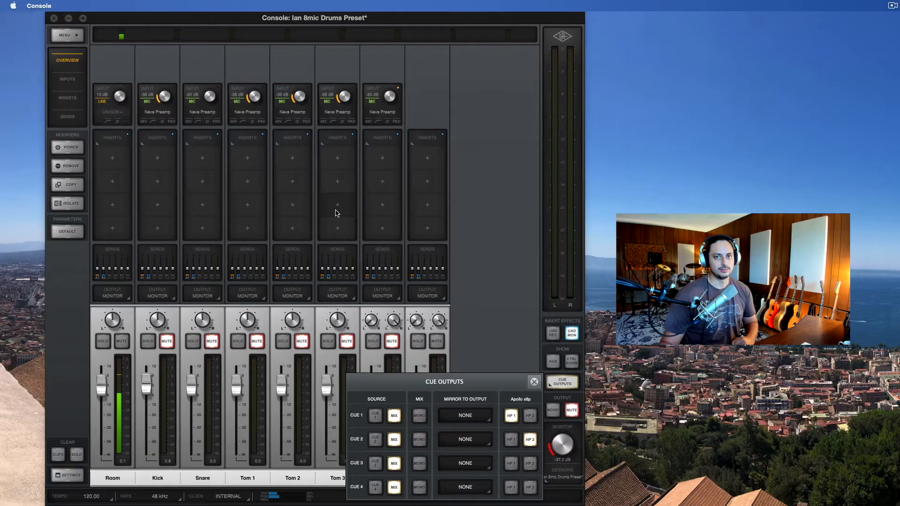
mouse_move(503, 201)
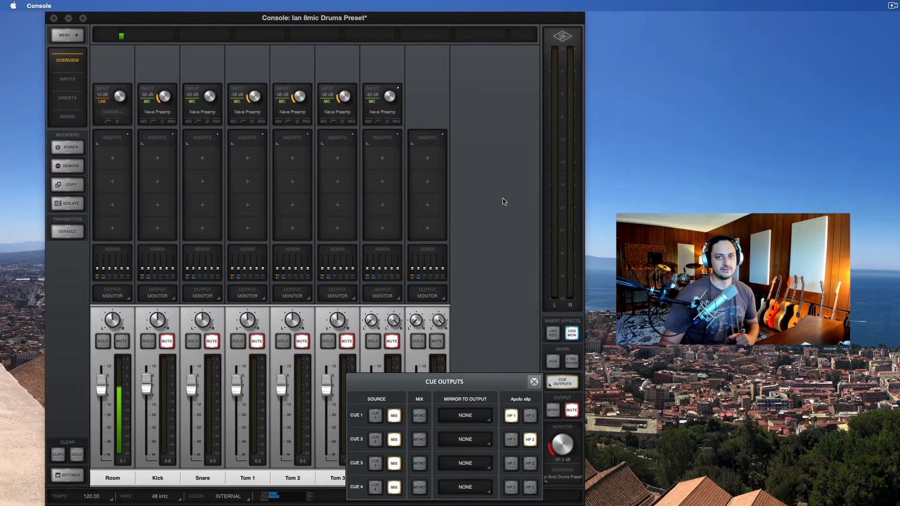
mouse_move(470, 407)
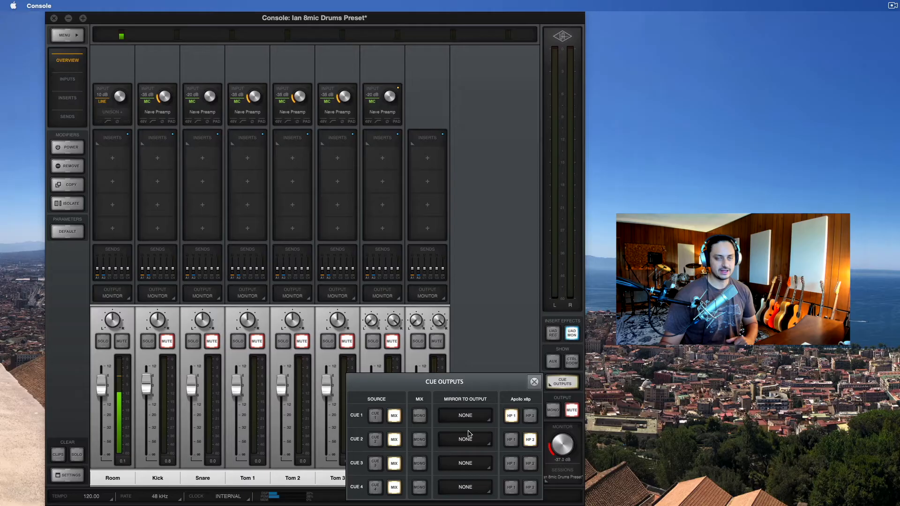
mouse_move(498, 204)
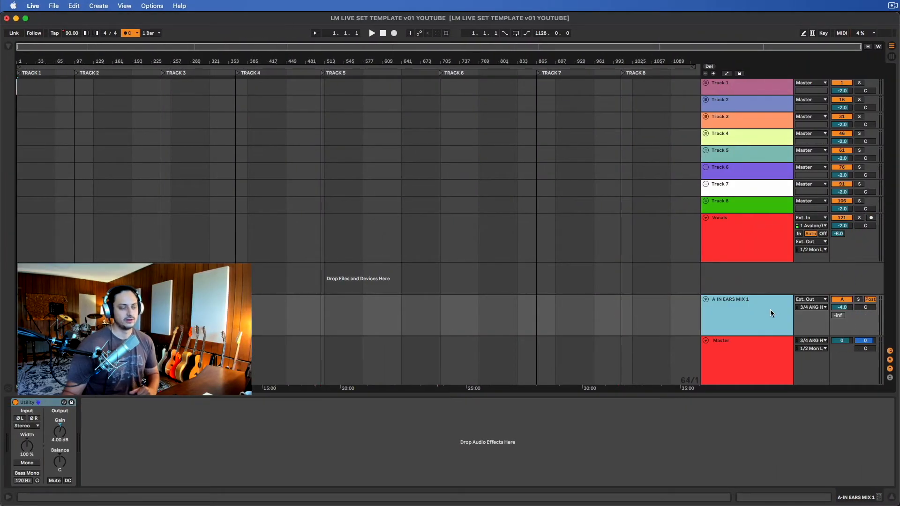
left_click(747, 362)
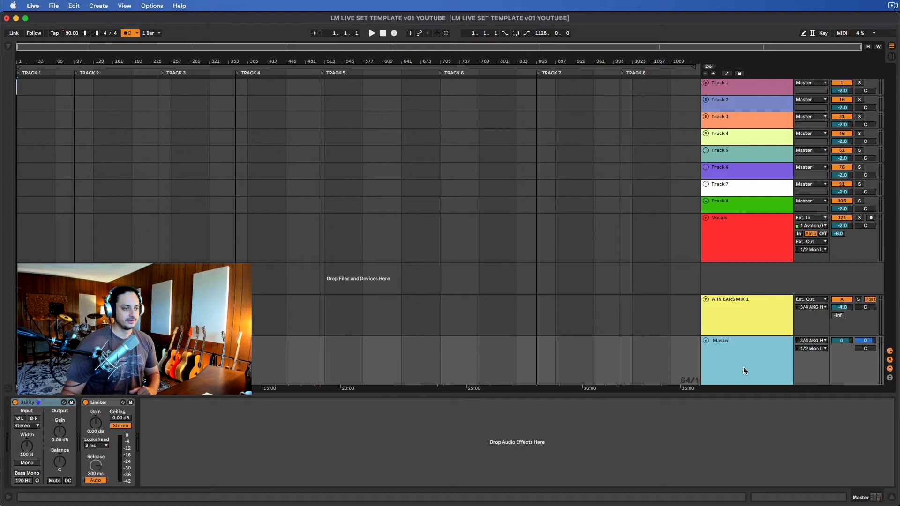
left_click(746, 314)
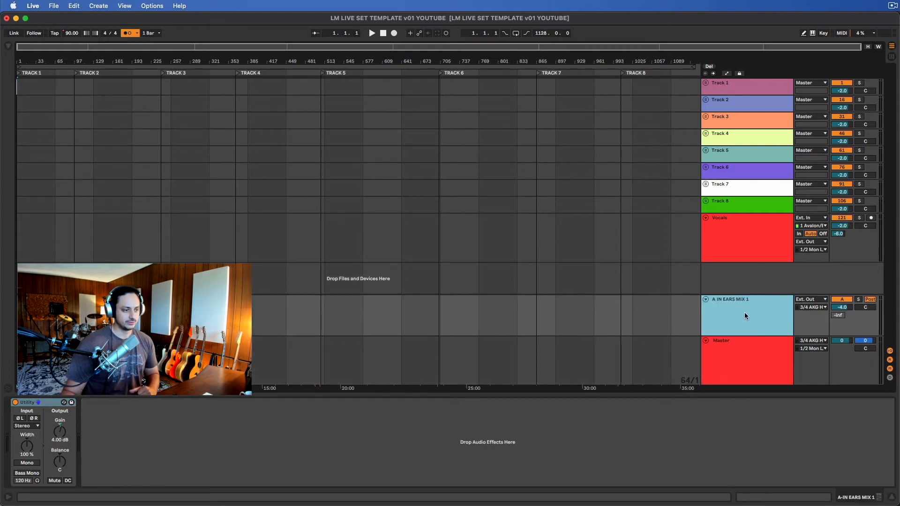
left_click(746, 357)
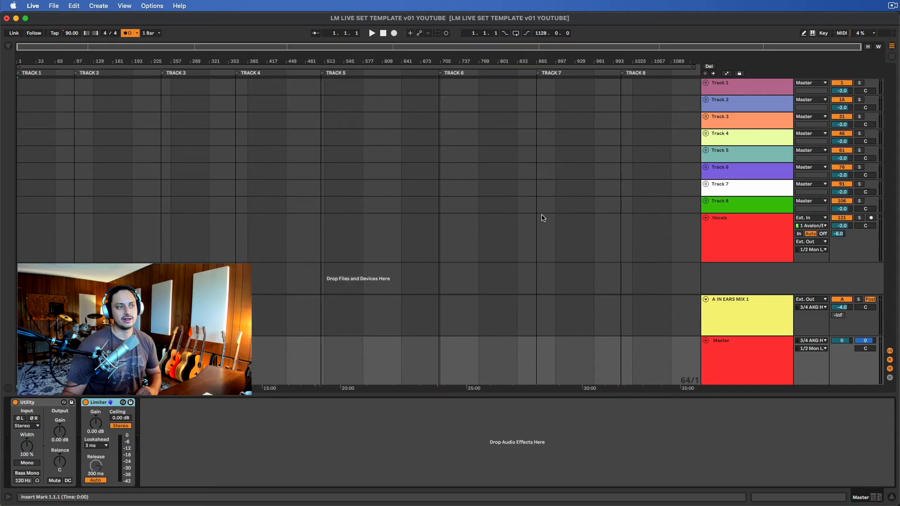
mouse_move(612, 182)
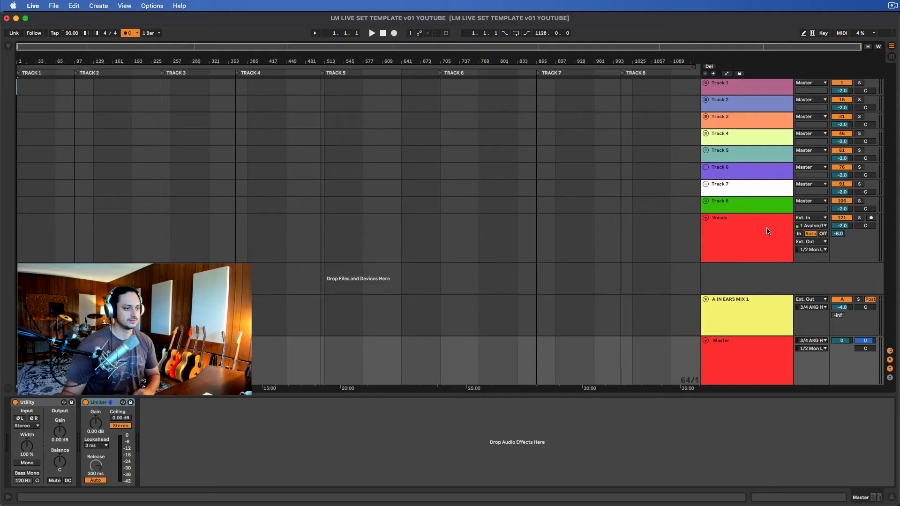
left_click(747, 361)
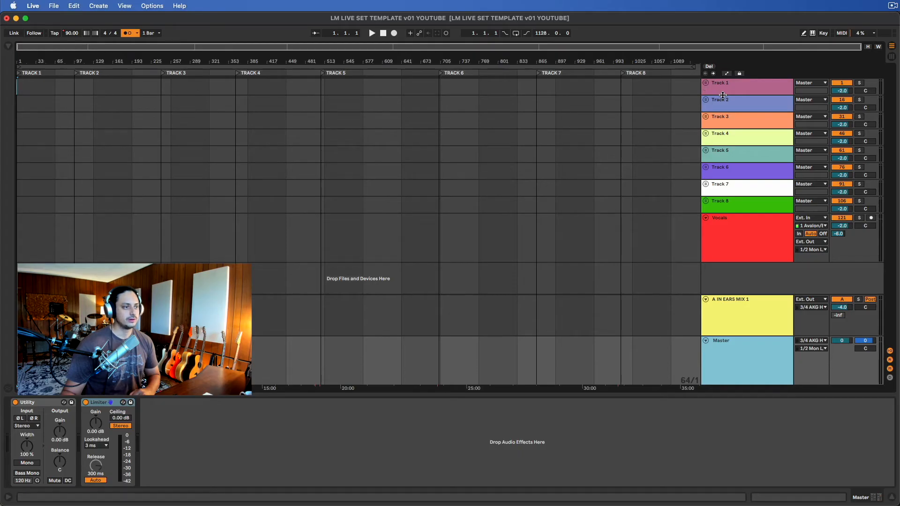
Unfold Track 1 and bring up the Vocals track's Auto-Tune EFX+ effects chain
left_click(706, 83)
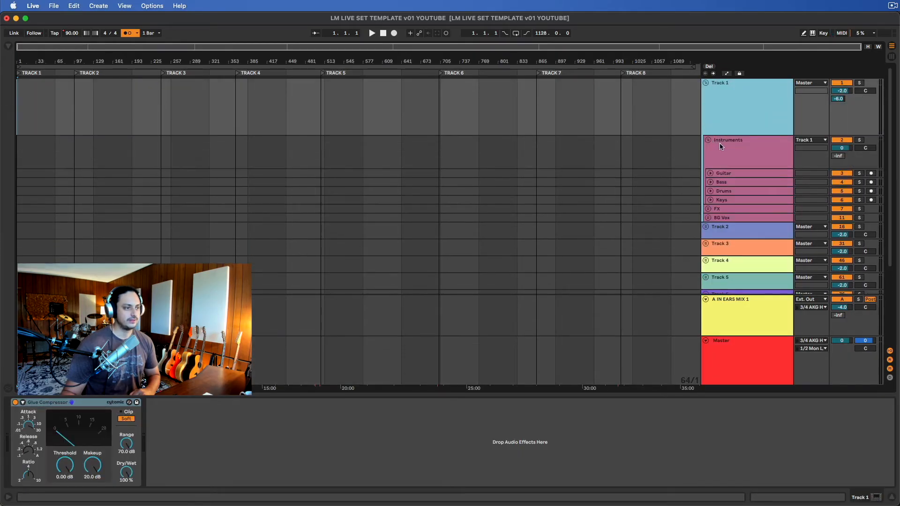
mouse_move(738, 159)
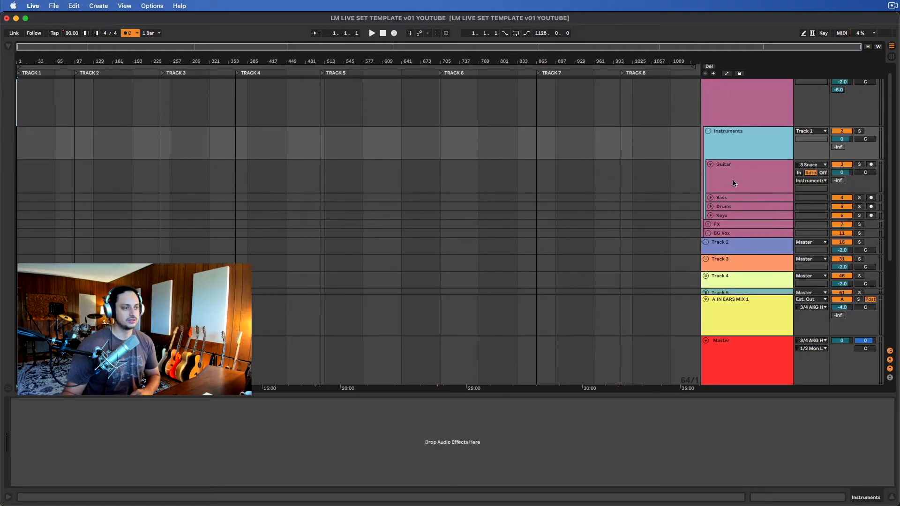
left_click(710, 165)
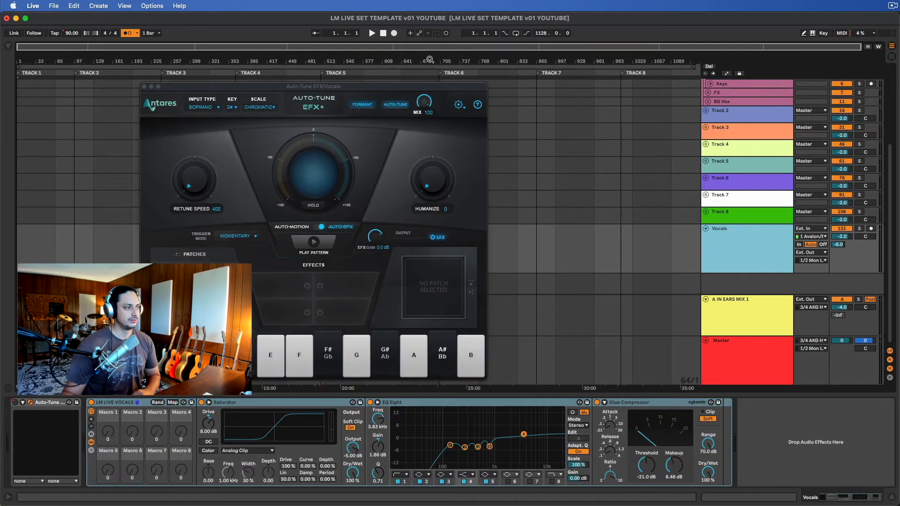
Close Auto-Tune and confirm the audio buffer size stays at 128 samples in Preferences
left_click(458, 104)
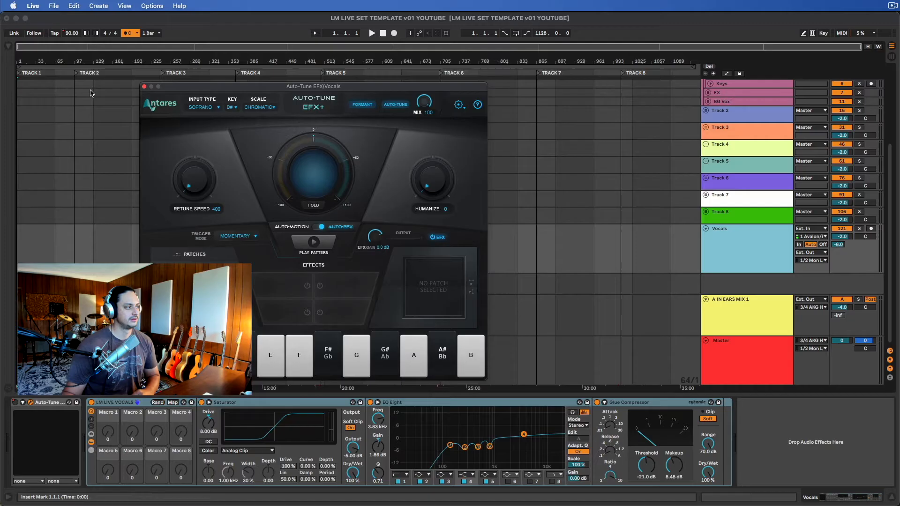
left_click(33, 5)
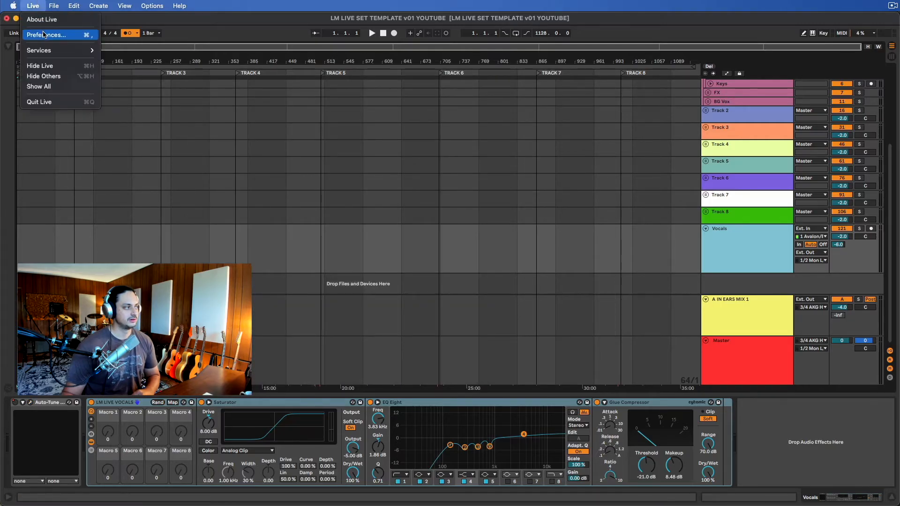
left_click(48, 34)
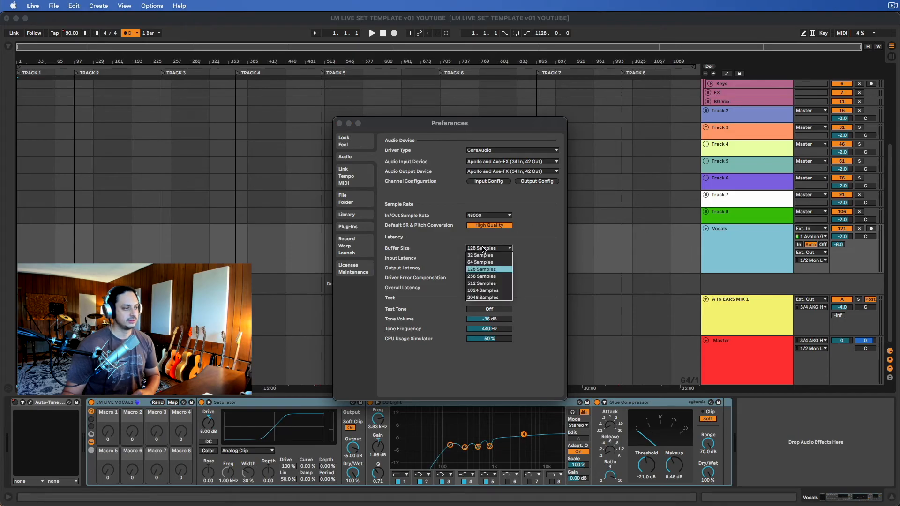
left_click(481, 269)
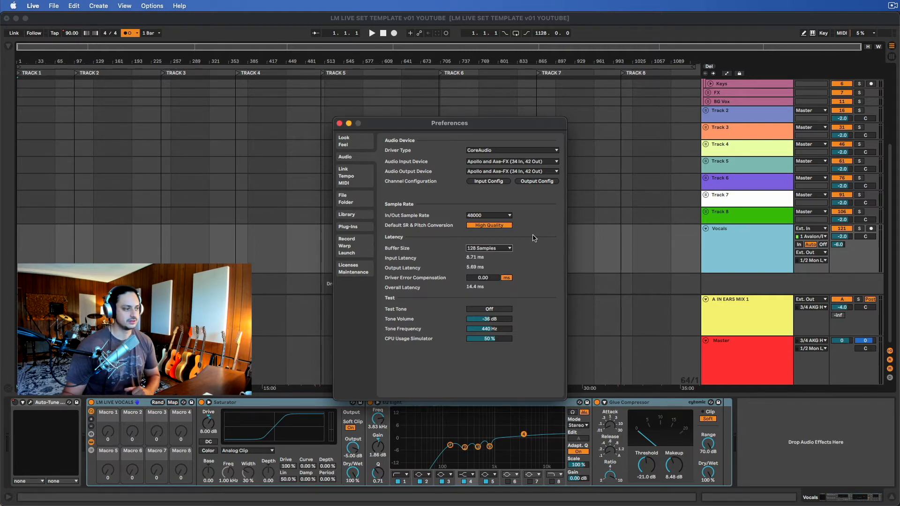
left_click(339, 123)
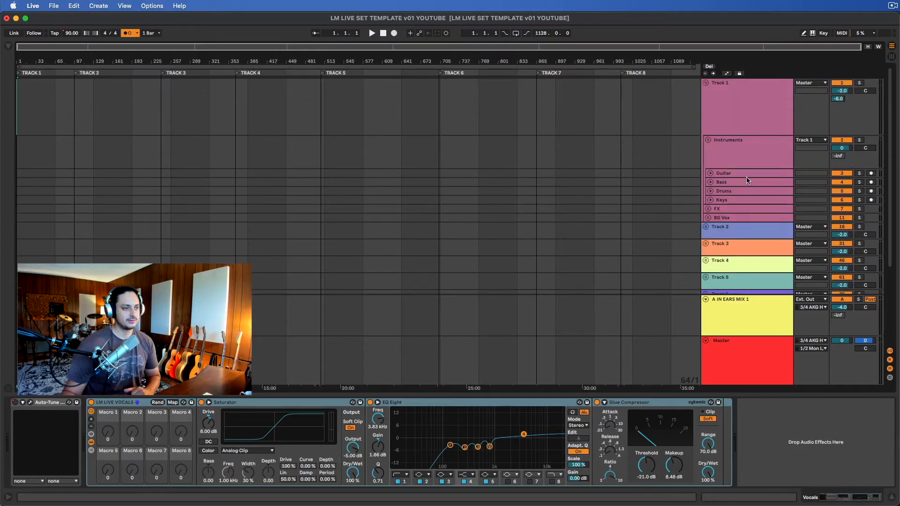
Unfold the Instruments tracks and view the Drums track's send options without changing them
left_click(710, 173)
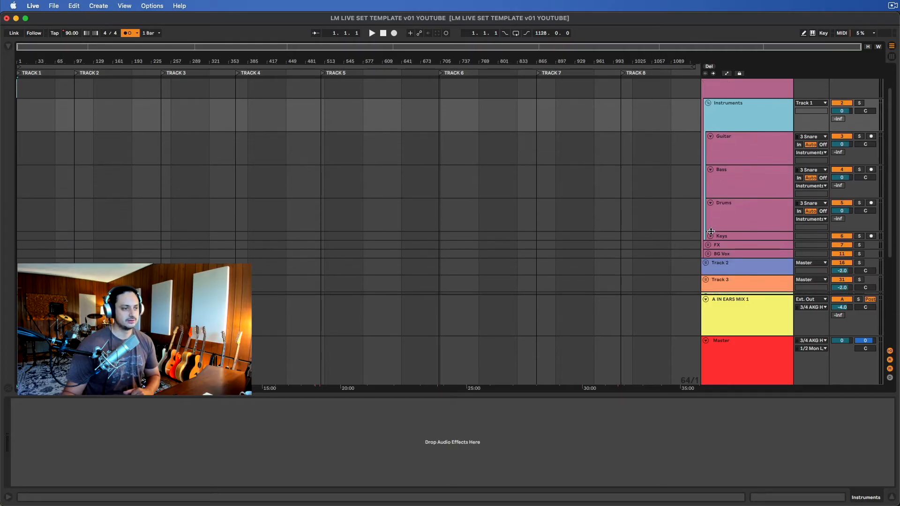
right_click(837, 219)
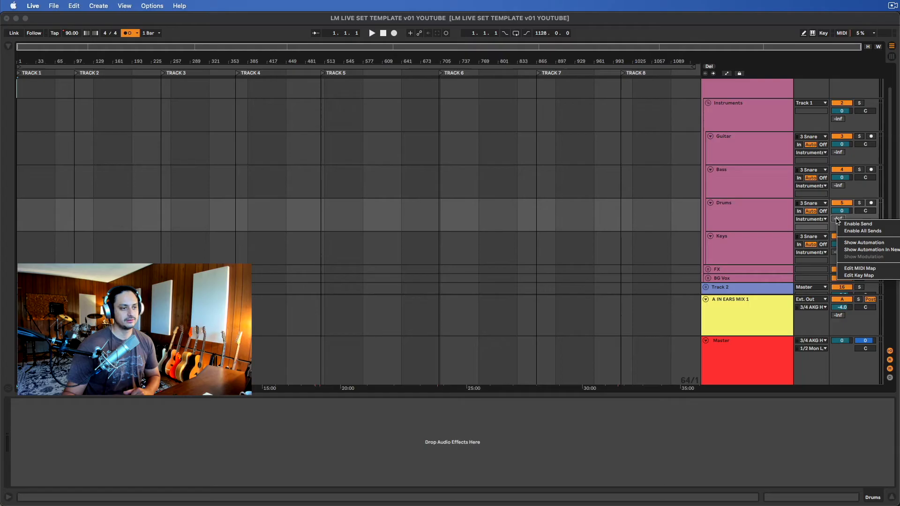
left_click(864, 230)
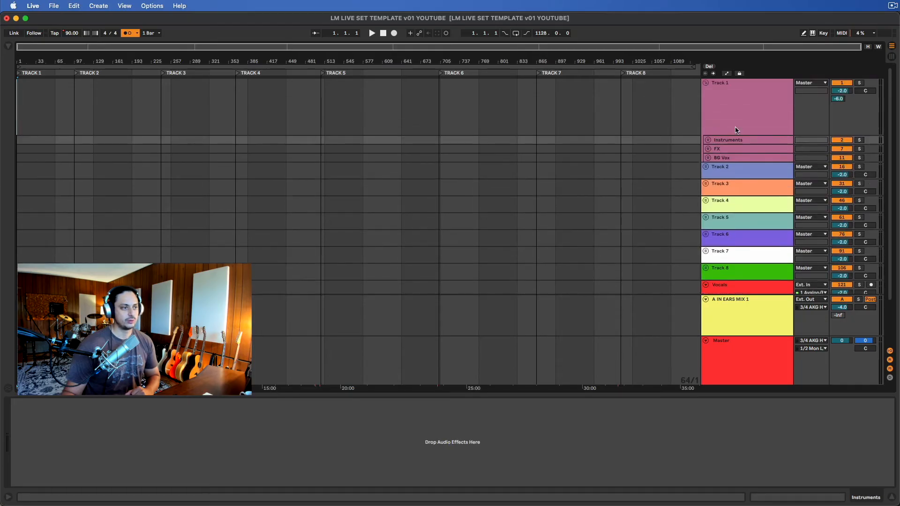
Show Track 1's compressor, then expand and collapse the Instruments subgroup
left_click(738, 106)
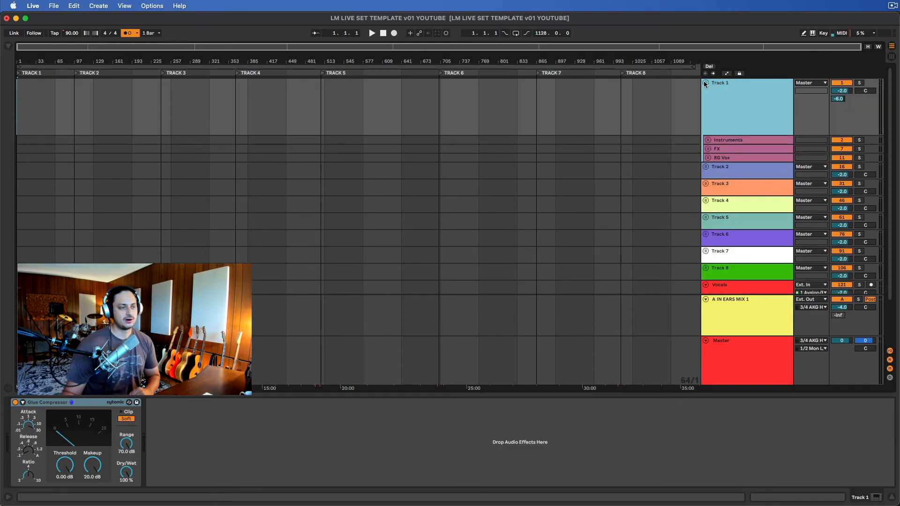
left_click(722, 157)
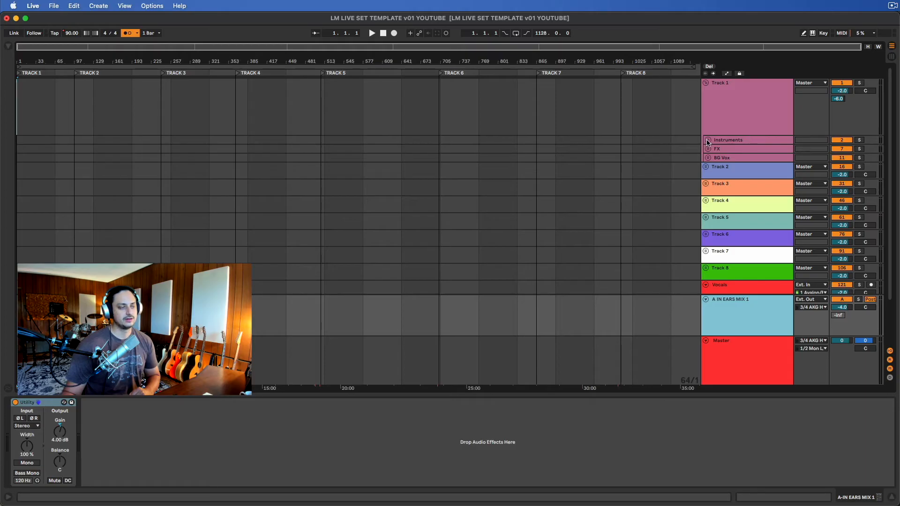
left_click(707, 140)
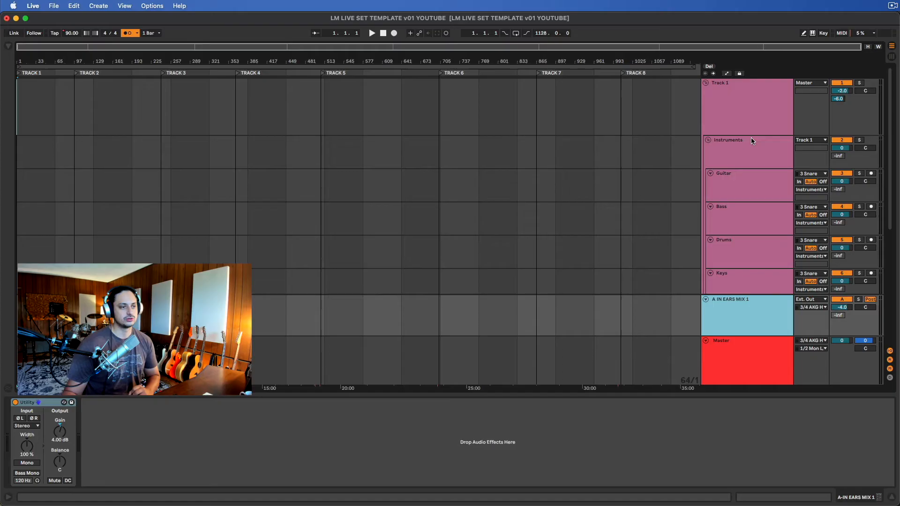
left_click(727, 140)
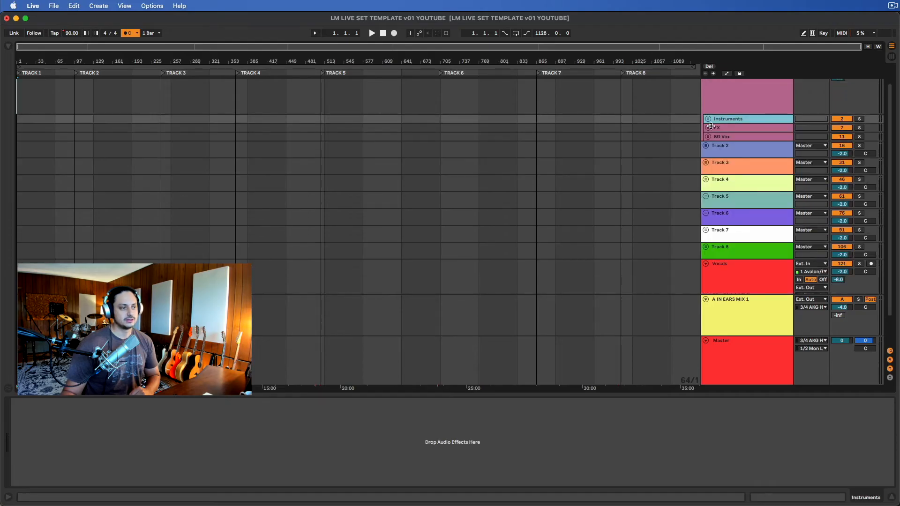
Expand and collapse the BG Vox subgroup, then fold the Track 1 group shut
left_click(708, 137)
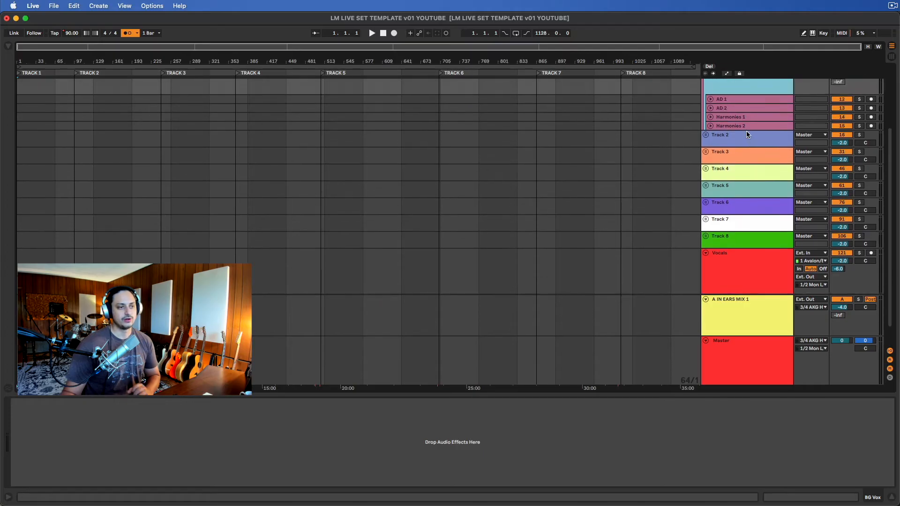
scroll("up", 3)
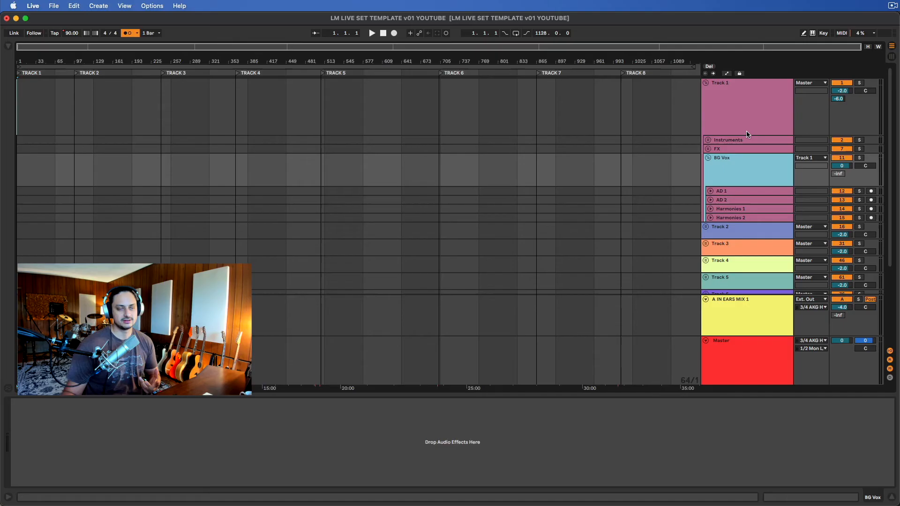
left_click(708, 157)
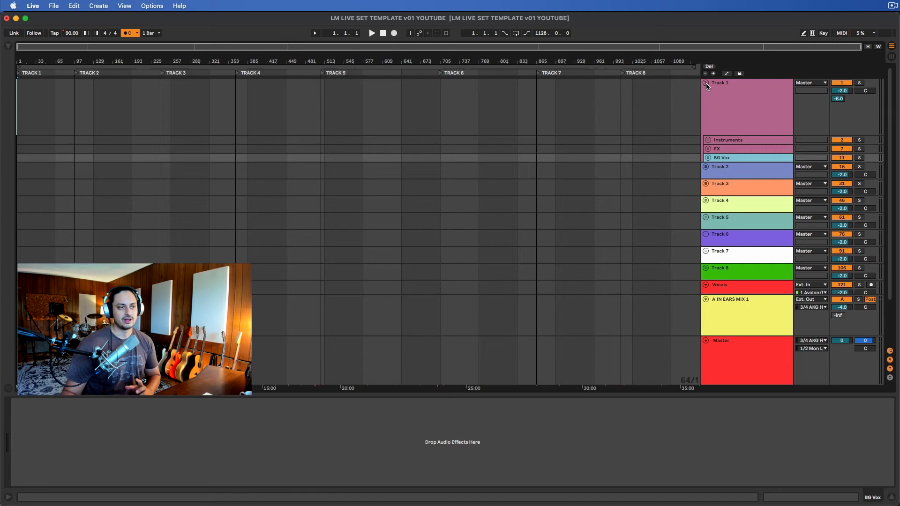
left_click(706, 82)
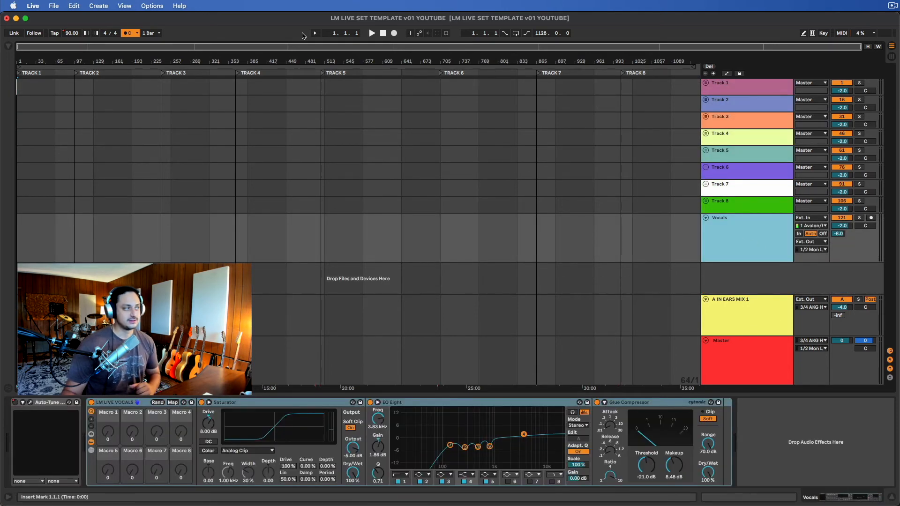
left_click(33, 6)
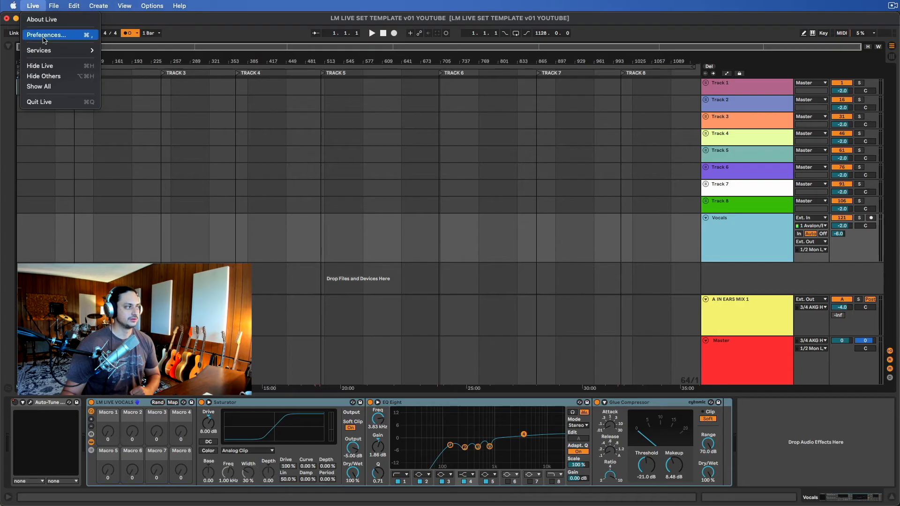
left_click(47, 34)
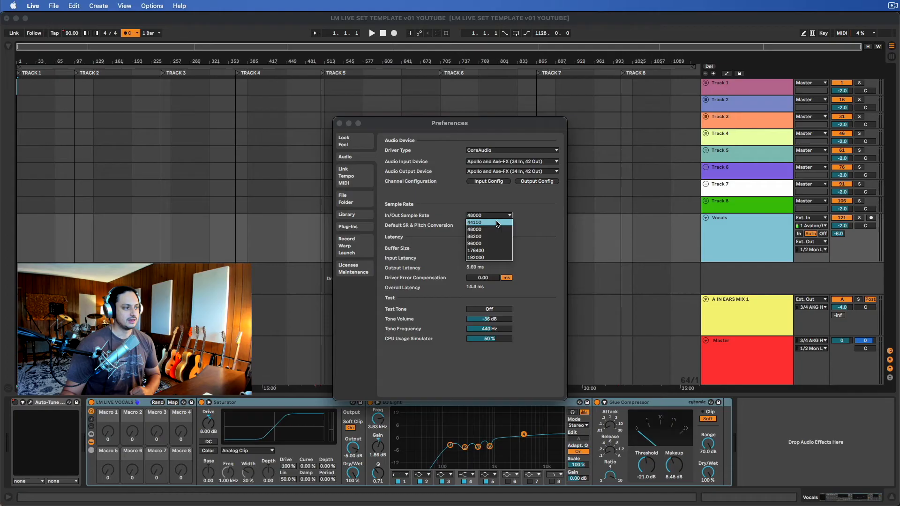
left_click(475, 229)
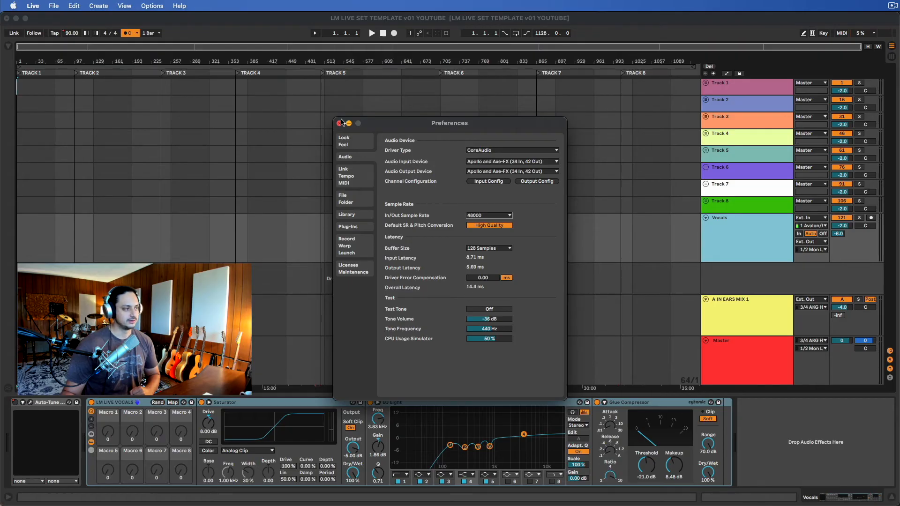
left_click(339, 123)
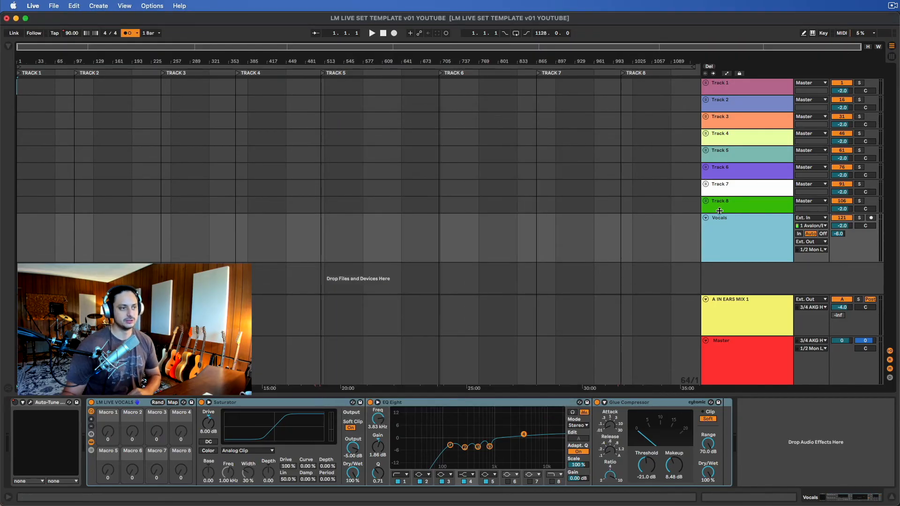
Expand the Track 2 group to show its Instrumental, BG Vox and FX subgroups
left_click(703, 99)
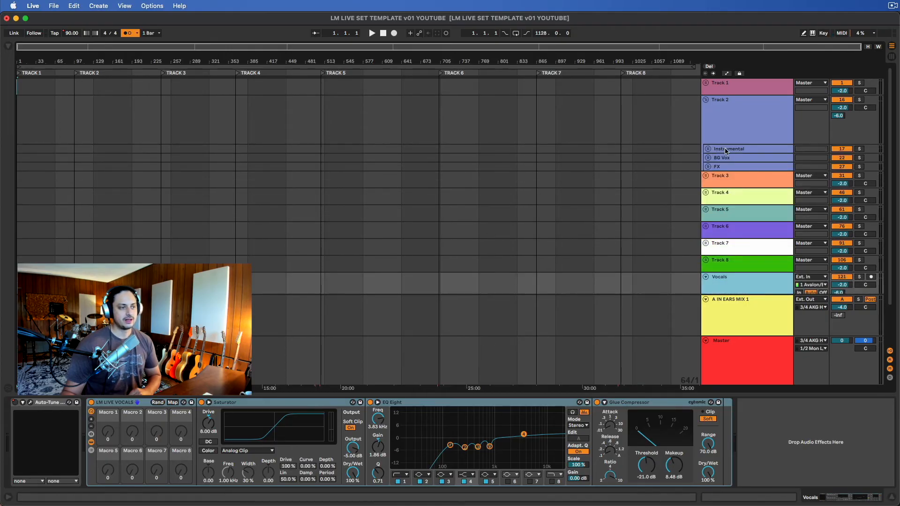
left_click(728, 150)
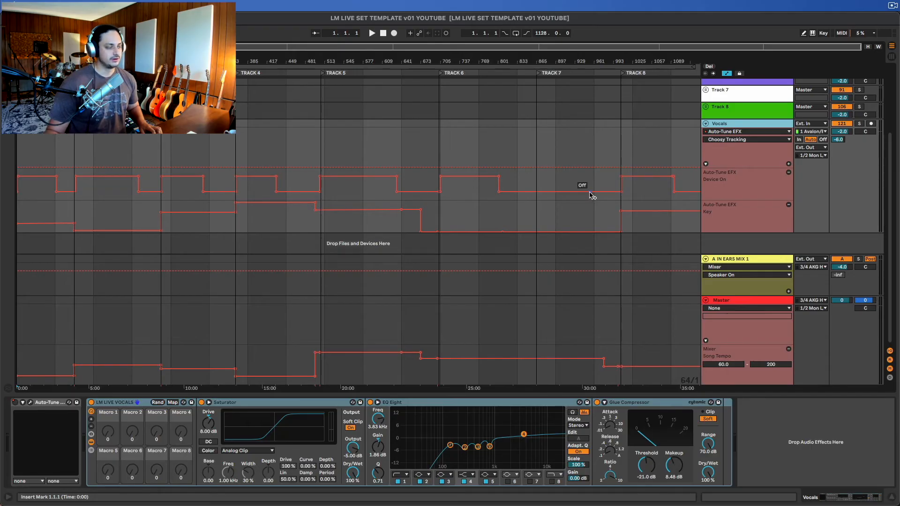
mouse_move(589, 243)
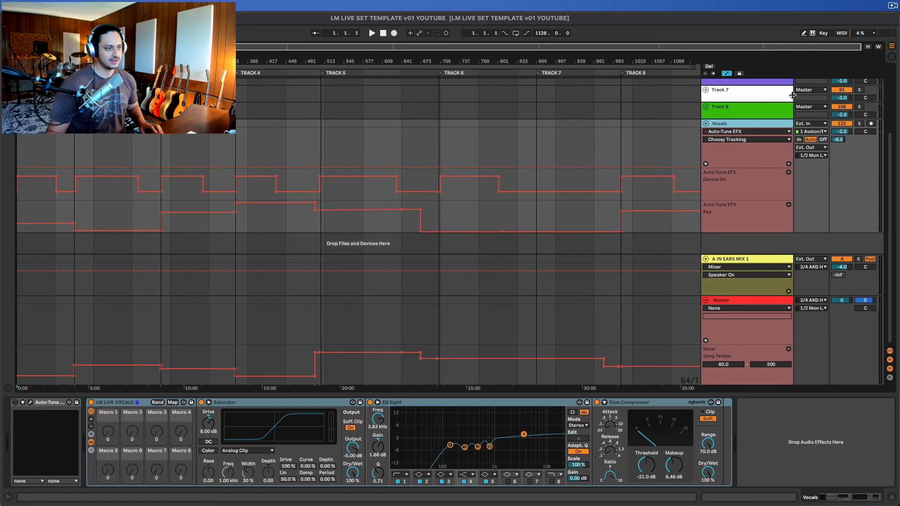
Clear the device choice on the Vocals automation lane, setting it to None
left_click(746, 138)
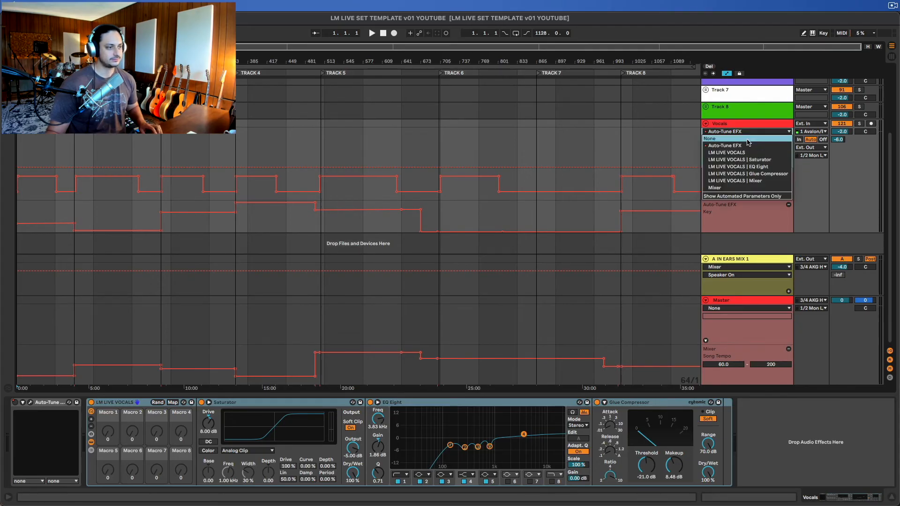
left_click(710, 139)
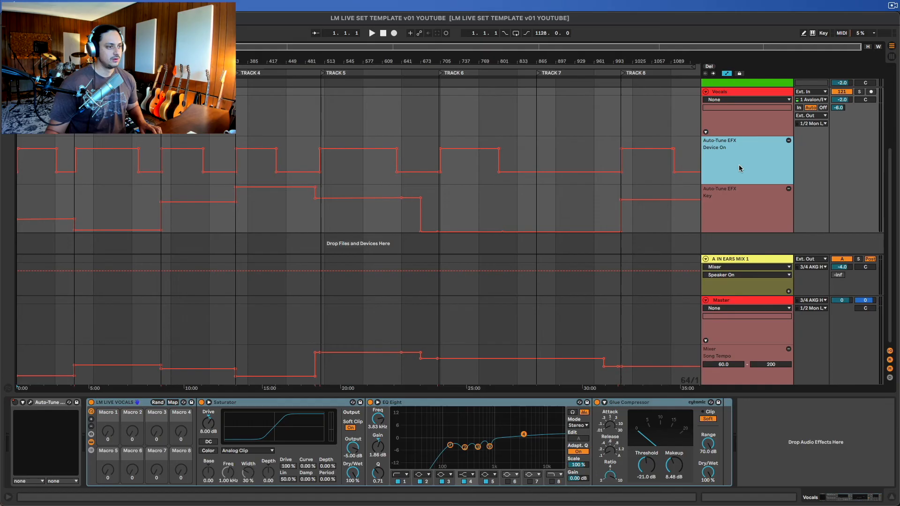
mouse_move(736, 148)
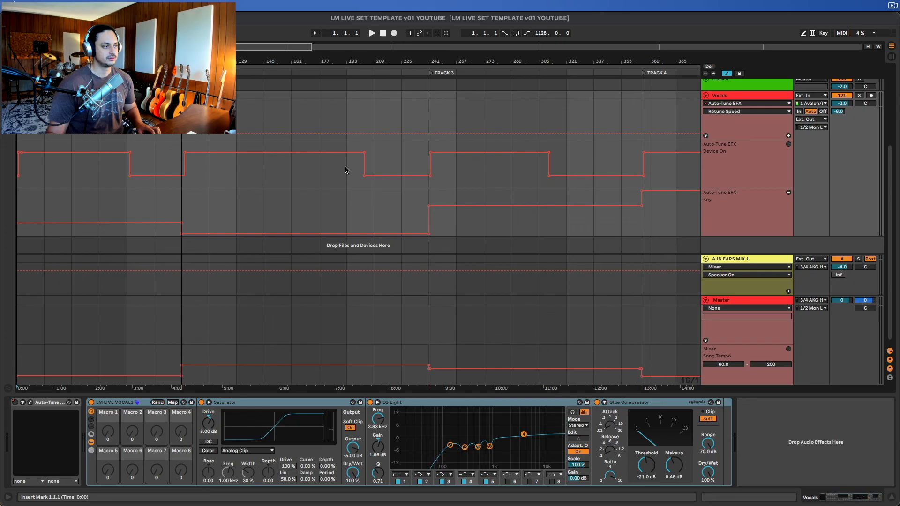
Review the Auto-Tune EFX Key lane and the Master tempo lane in the arrangement
left_click(746, 213)
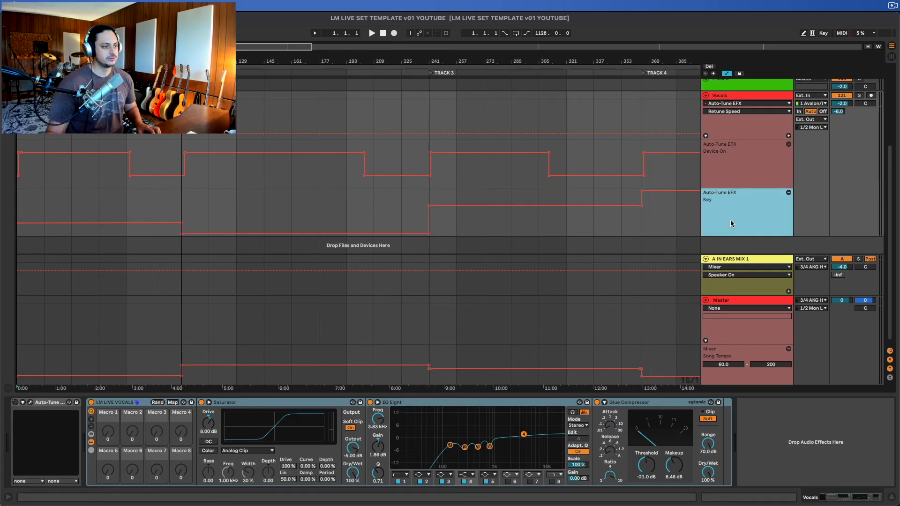
left_click(105, 229)
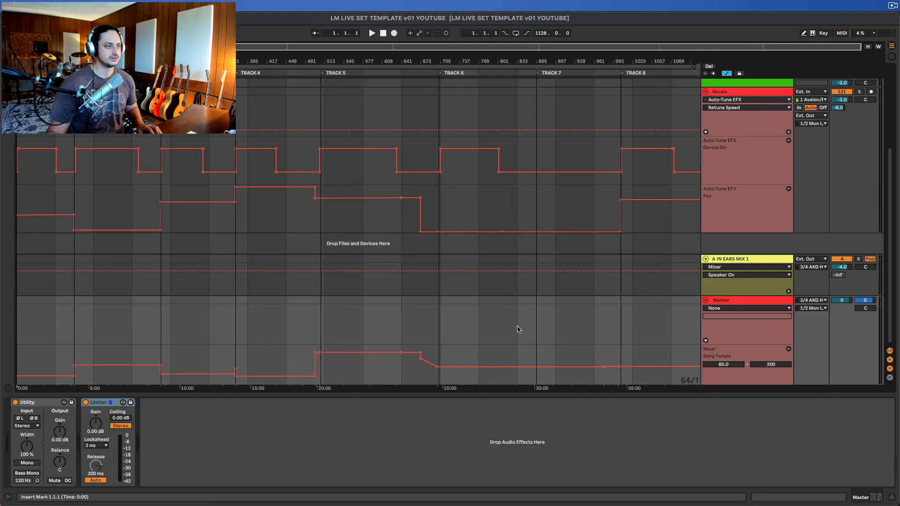
mouse_move(495, 344)
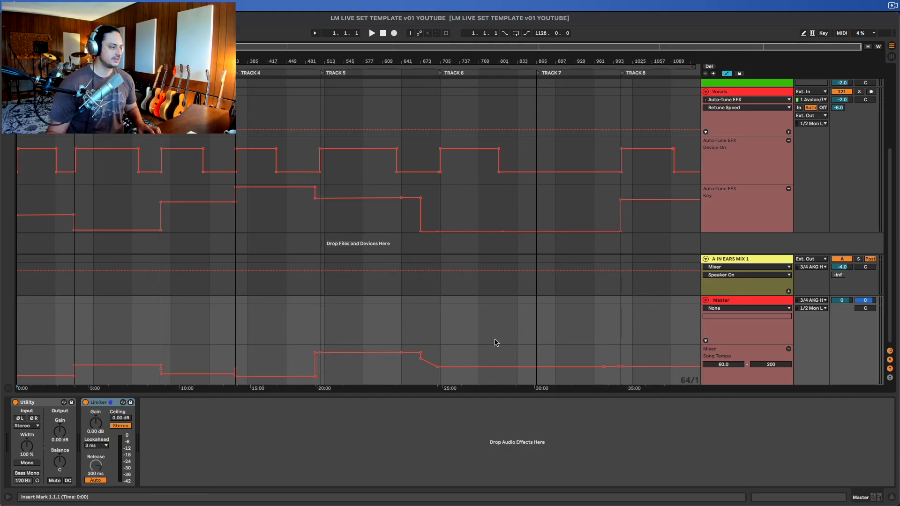
mouse_move(565, 266)
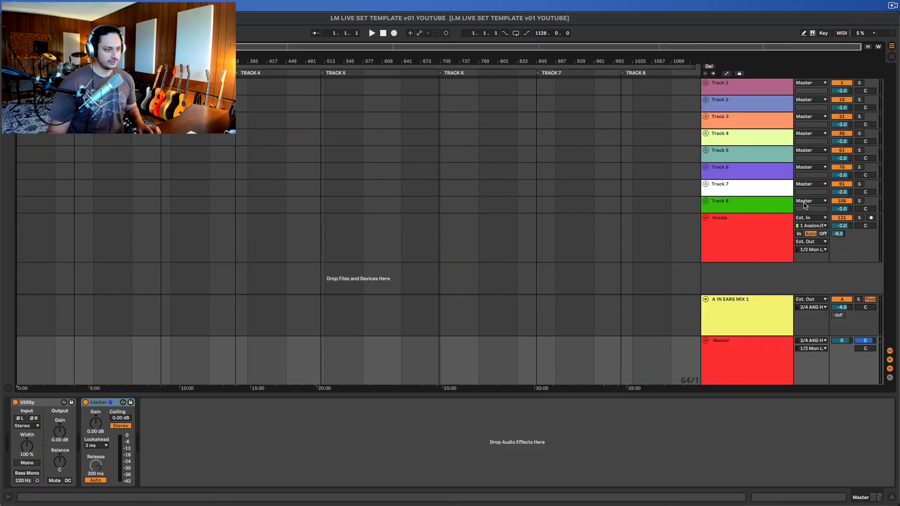
left_click(729, 299)
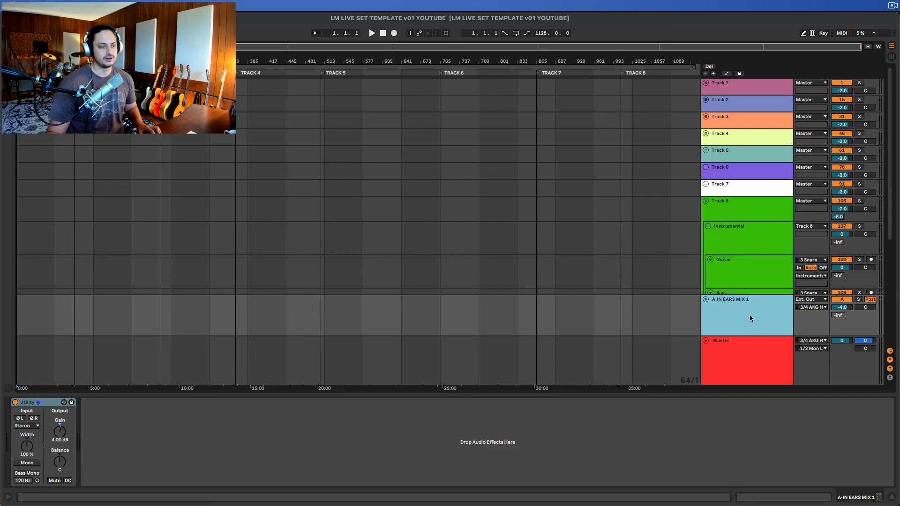
scroll("down", 3)
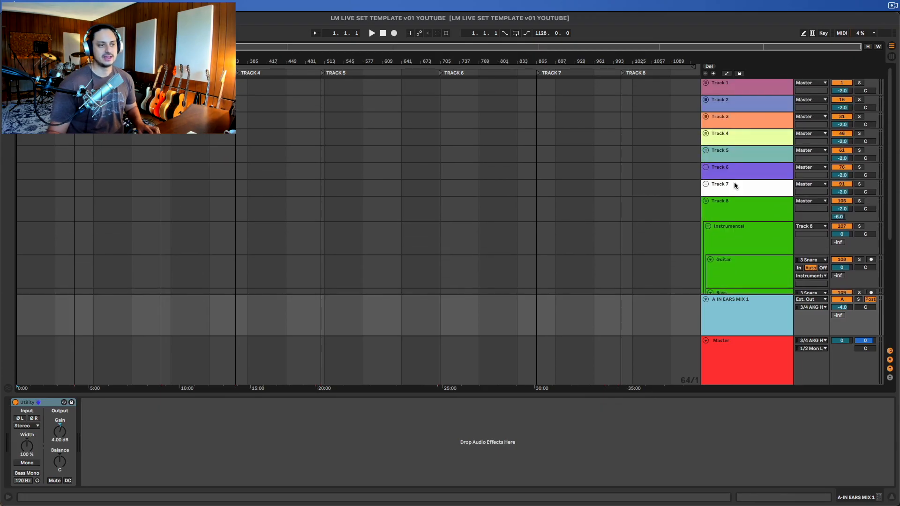
left_click(719, 218)
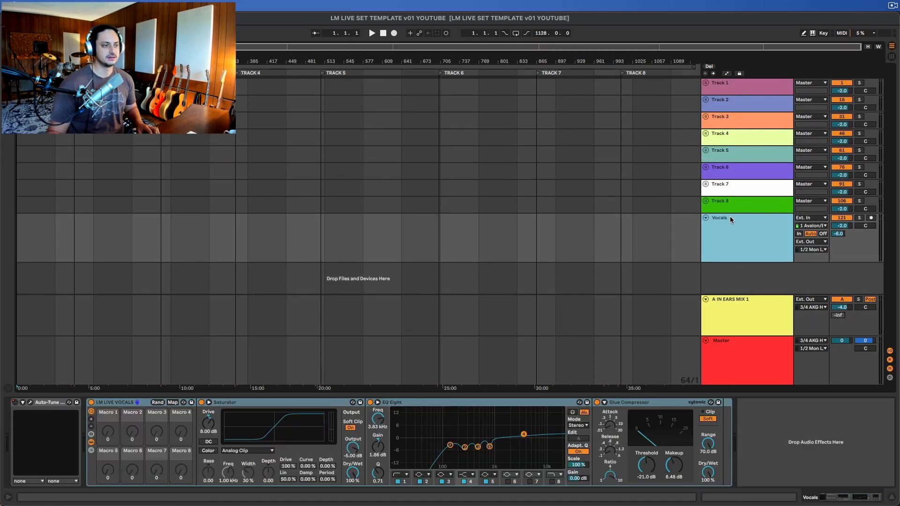